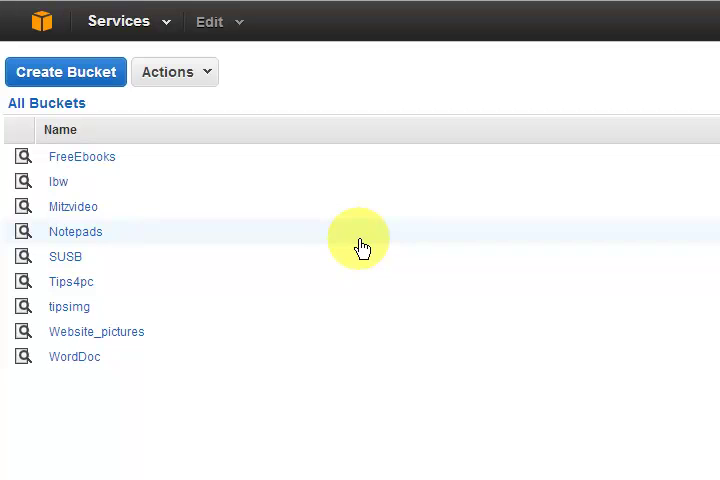
pyautogui.moveTo(338, 296)
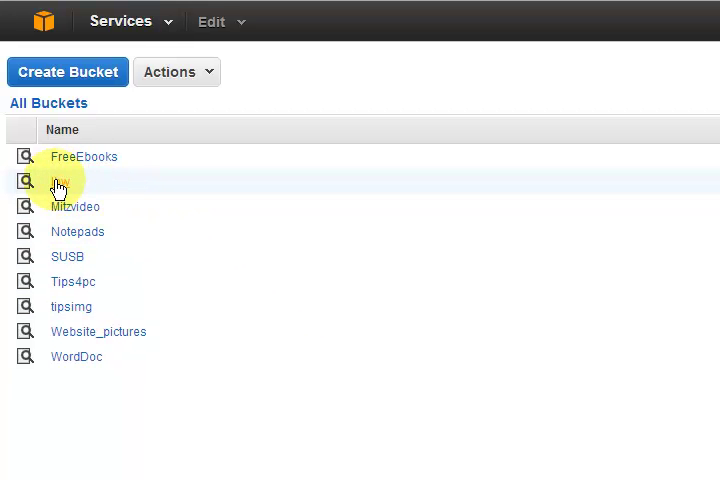
# Open the lbw bucket to show its wp-content and wp-includes folders.
pyautogui.click(60, 180)
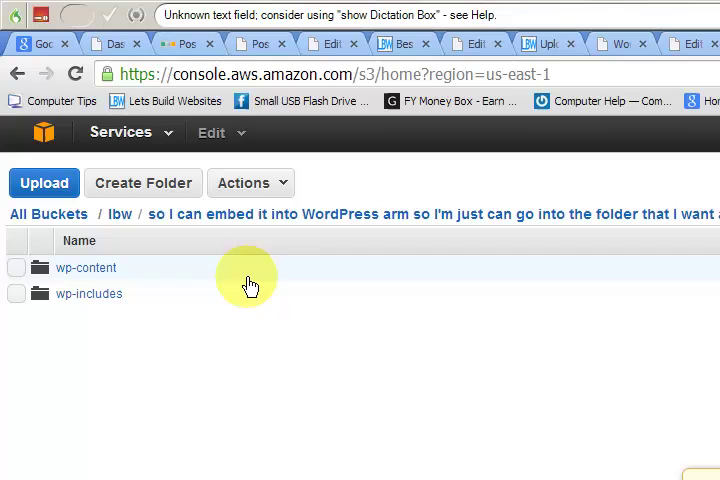
# Start an upload into the lbw bucket and choose to add files from the computer.
pyautogui.click(252, 182)
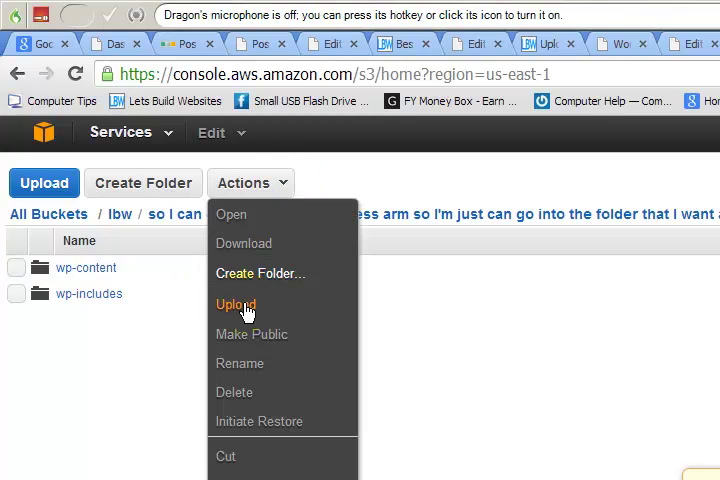
pyautogui.click(236, 304)
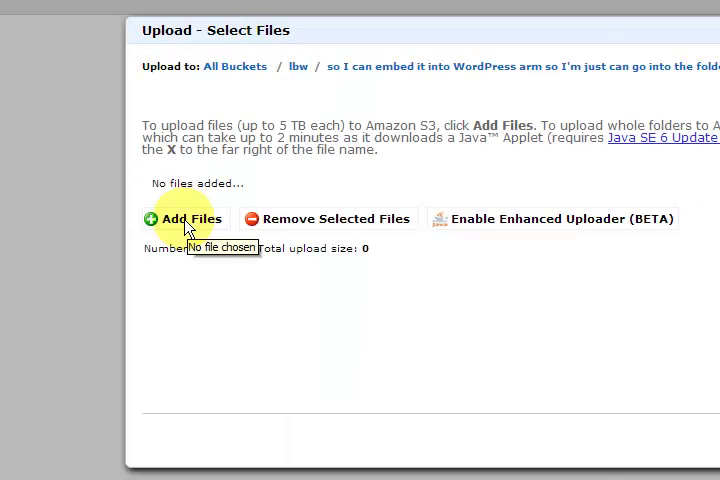
pyautogui.click(184, 218)
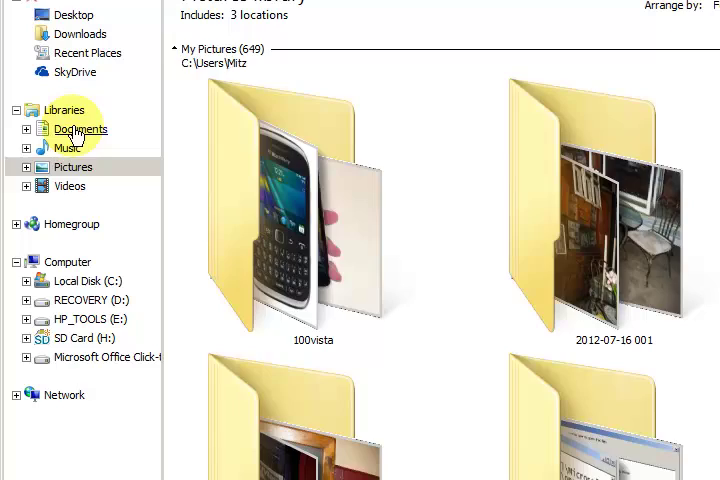
# Browse Documents > Camtasia Studio > AA-LBW > PLR For Website Owners to reach the mp4.
pyautogui.click(80, 128)
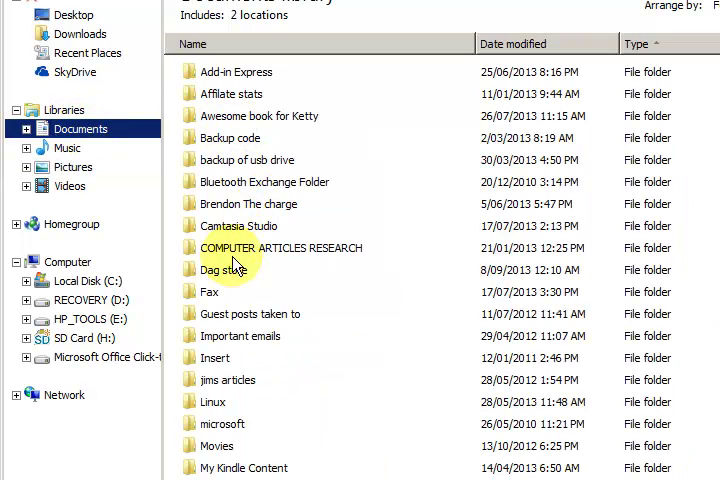
pyautogui.doubleClick(252, 226)
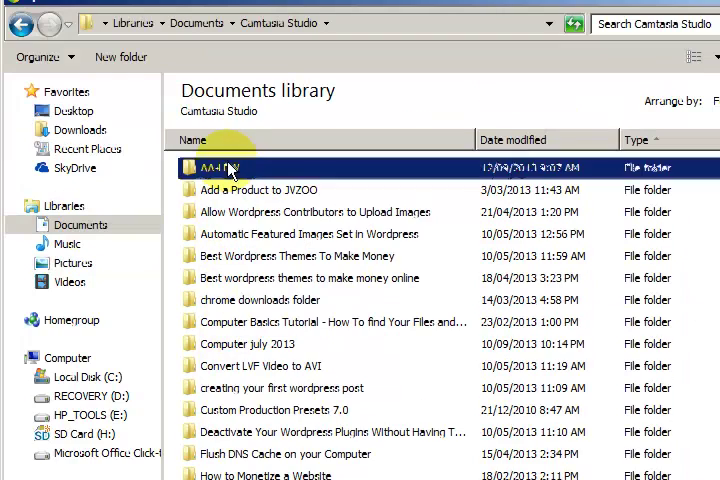
pyautogui.doubleClick(220, 168)
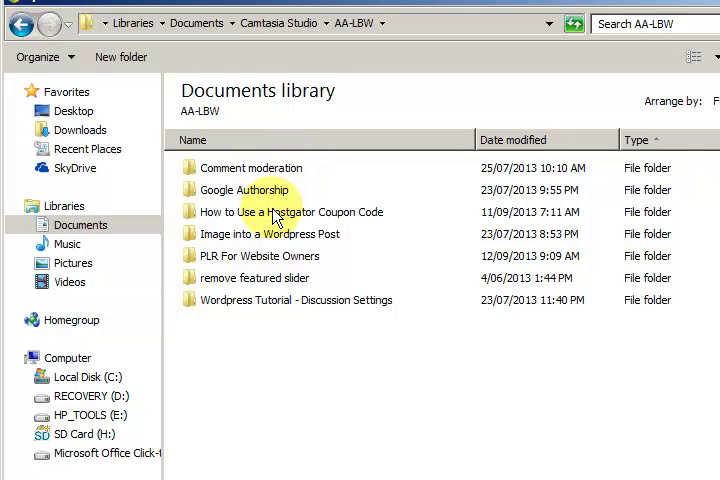
pyautogui.click(258, 256)
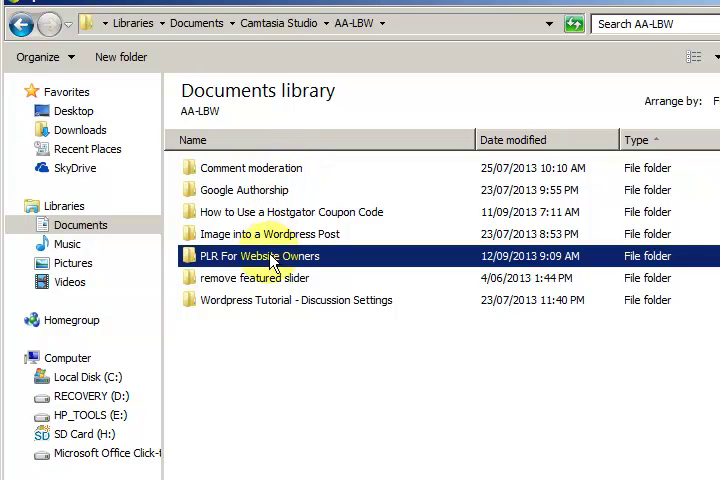
pyautogui.doubleClick(258, 256)
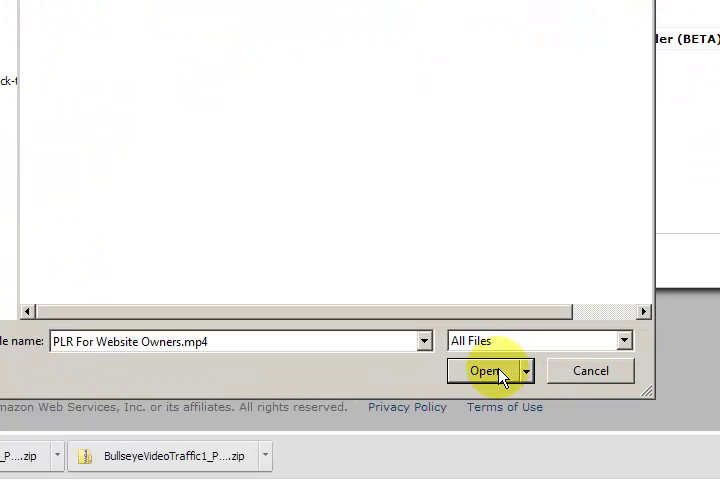
# Upload PLR For Website Owners.mp4 with 'Make everything public' ticked, through details, permissions and metadata.
pyautogui.click(484, 372)
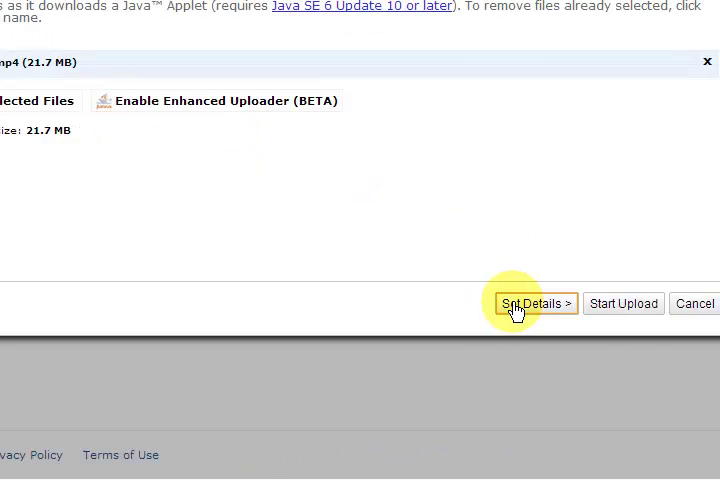
pyautogui.click(532, 304)
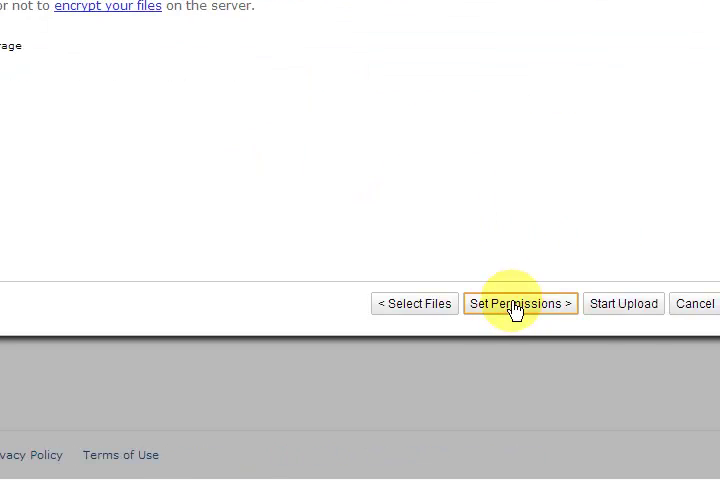
pyautogui.click(520, 304)
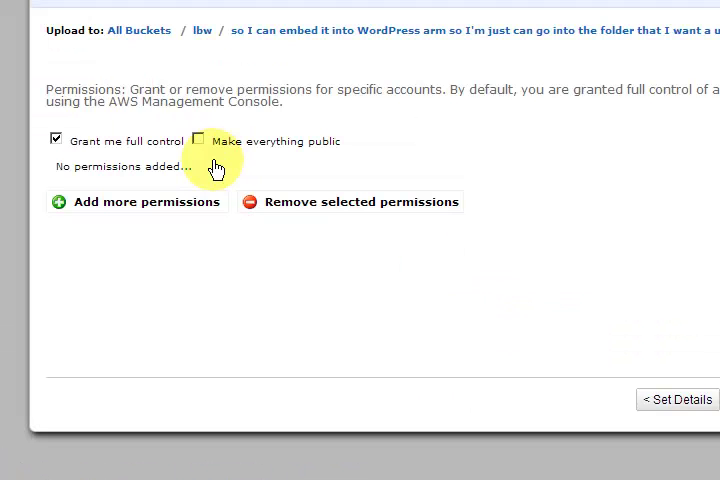
pyautogui.click(198, 140)
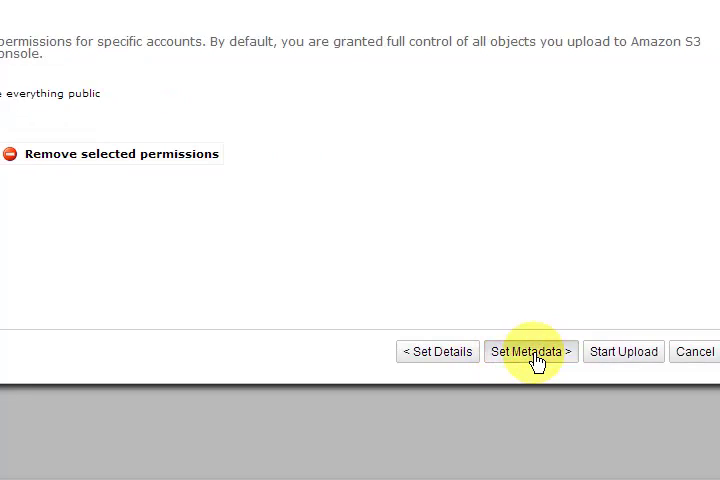
pyautogui.click(530, 352)
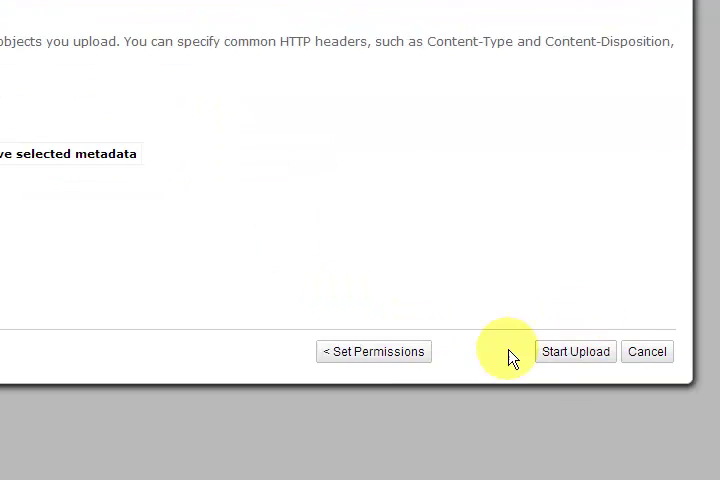
pyautogui.click(576, 352)
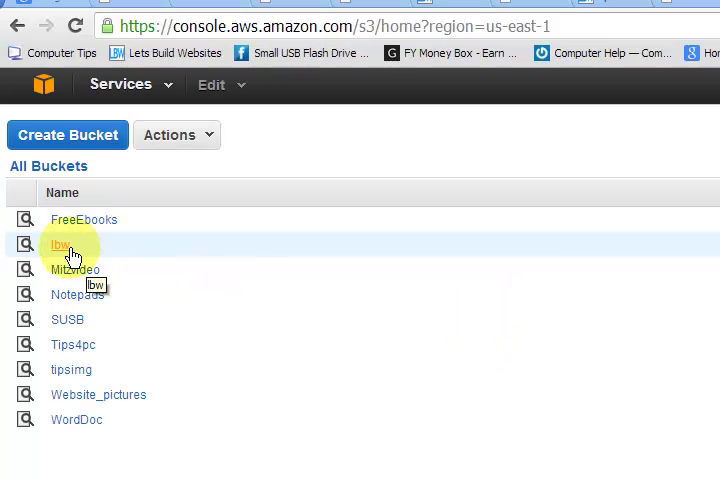
# Show the uploaded mp4's properties in lbw and copy its public link for the WordPress editor.
pyautogui.click(60, 244)
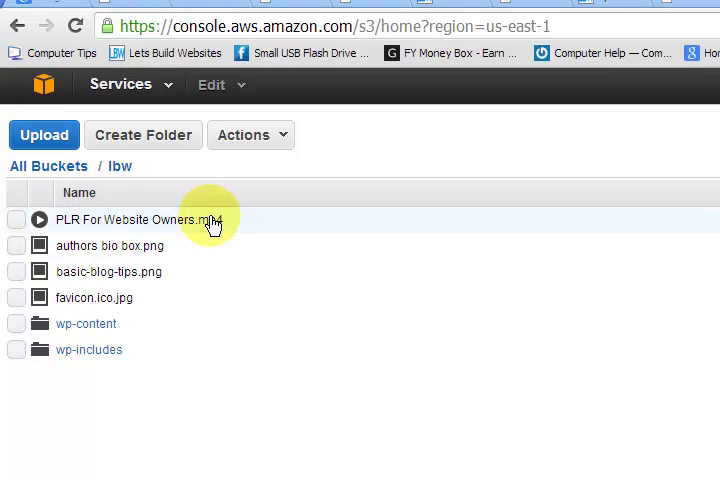
pyautogui.rightClick(176, 220)
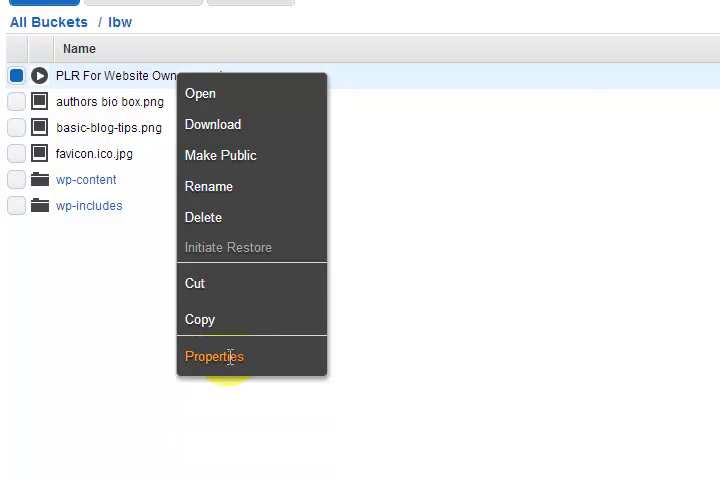
pyautogui.click(214, 356)
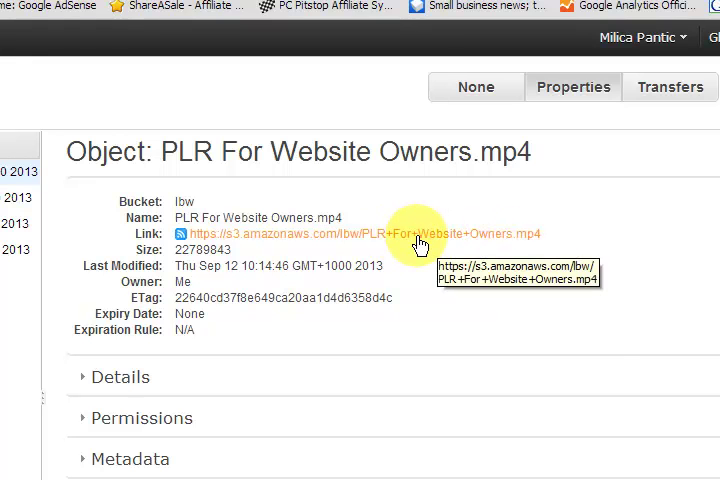
pyautogui.rightClick(420, 232)
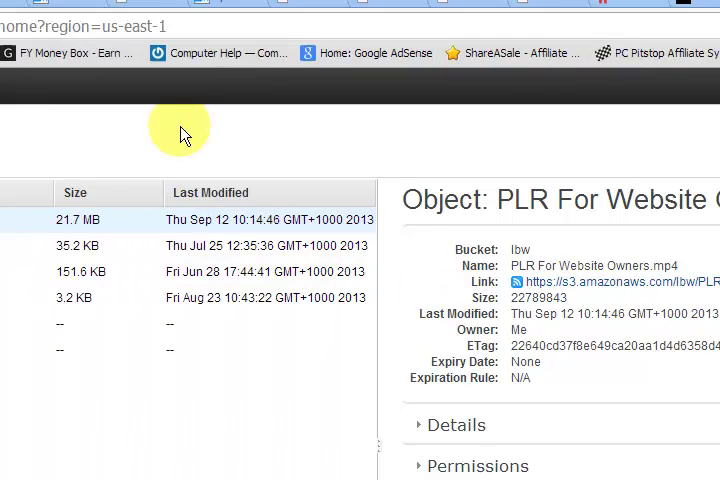
pyautogui.click(184, 44)
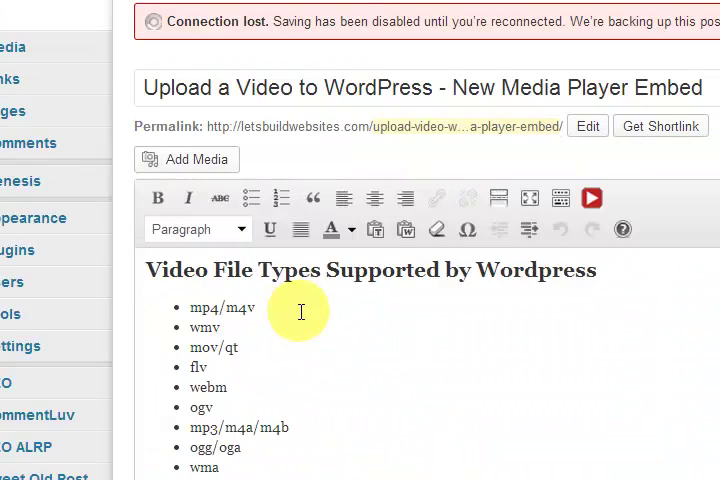
pyautogui.scroll(-3)
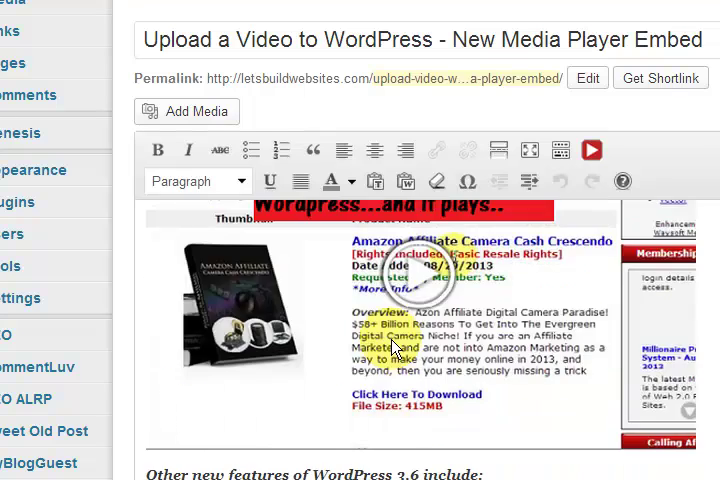
pyautogui.scroll(-3)
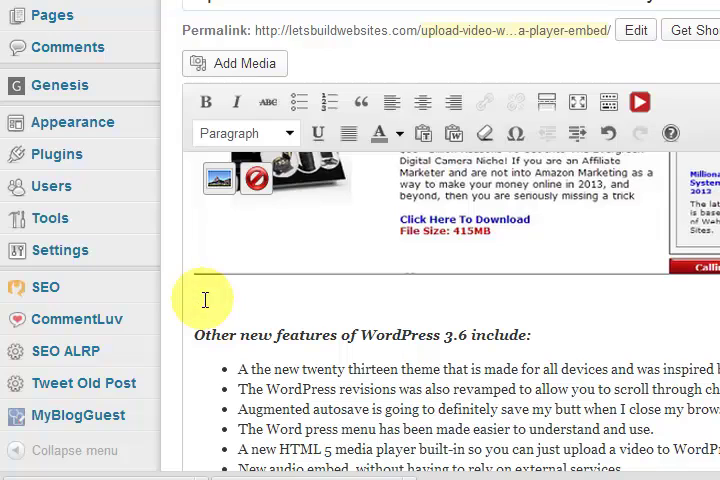
pyautogui.scroll(-3)
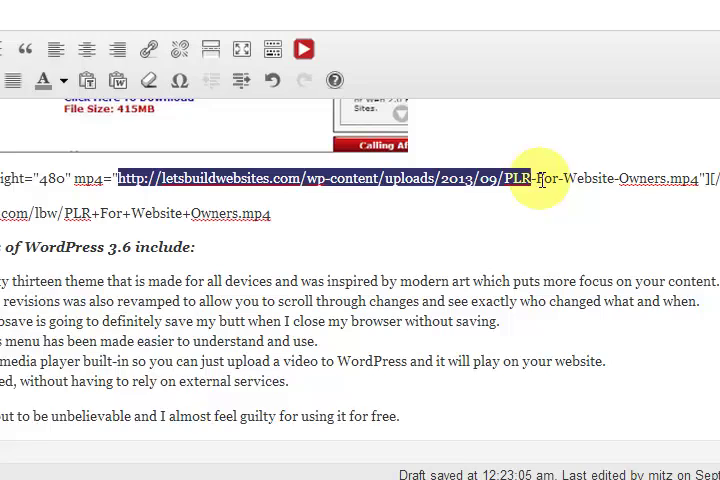
# Replace the video shortcode's mp4 address with the copied Amazon S3 link.
pyautogui.rightClick(536, 178)
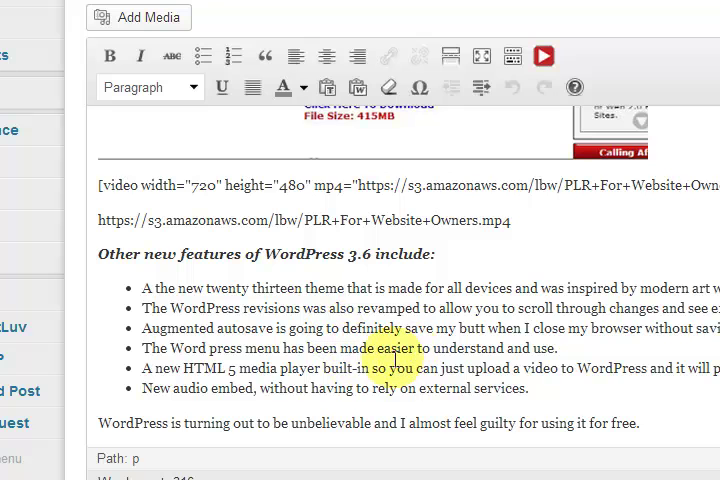
pyautogui.moveTo(300, 216)
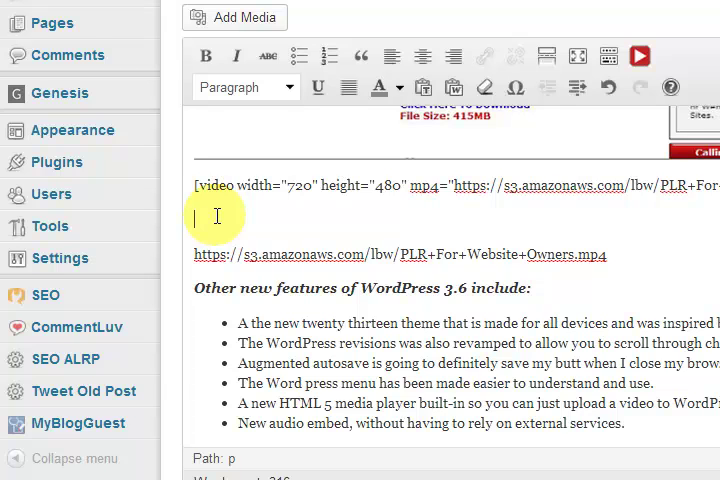
# Write 'Embed Video From Your CDN' on the empty line and select it for formatting.
pyautogui.write('Ebed')
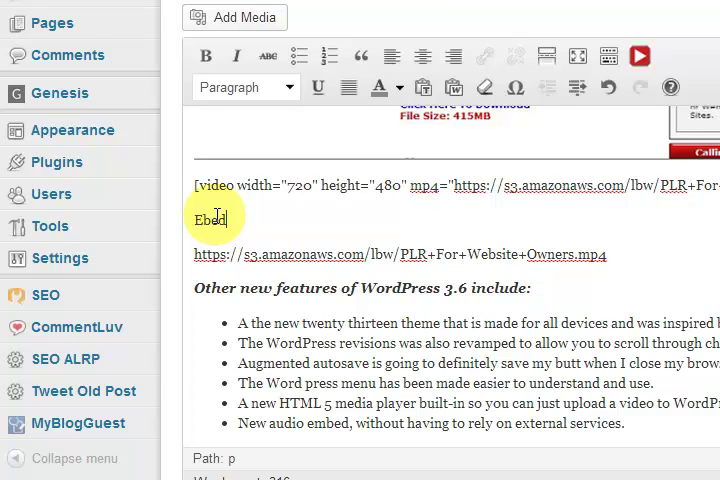
pyautogui.write('Emb')
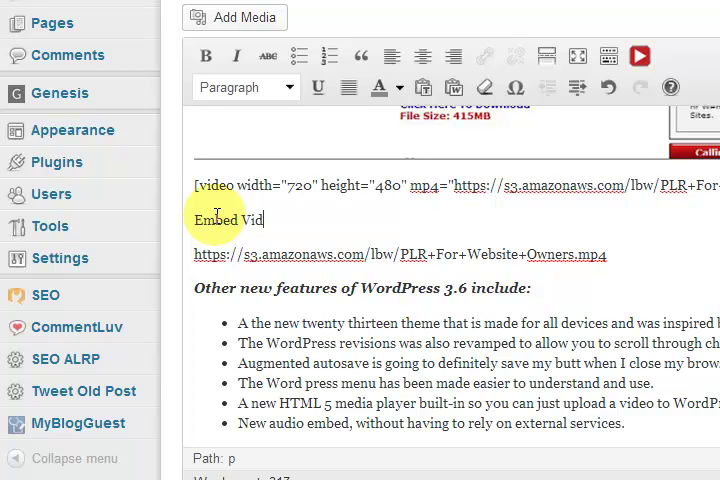
pyautogui.write('eo From')
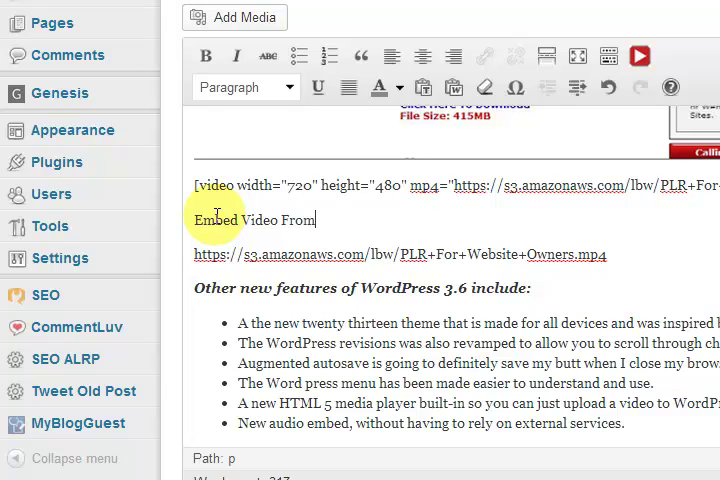
pyautogui.write('Your')
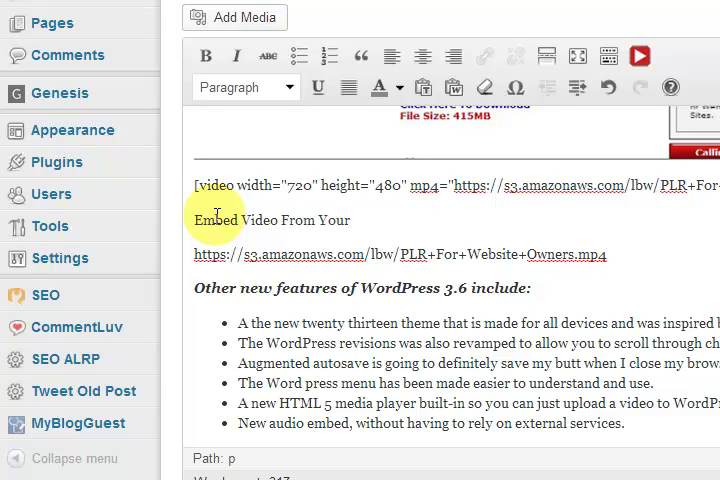
pyautogui.write('C')
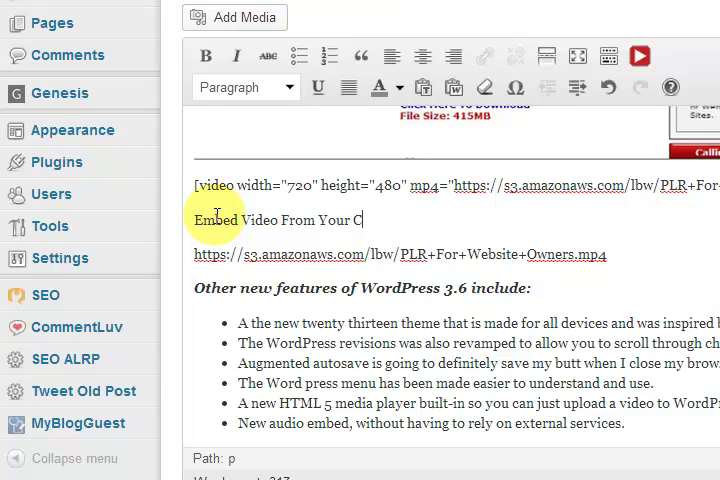
pyautogui.write('DN')
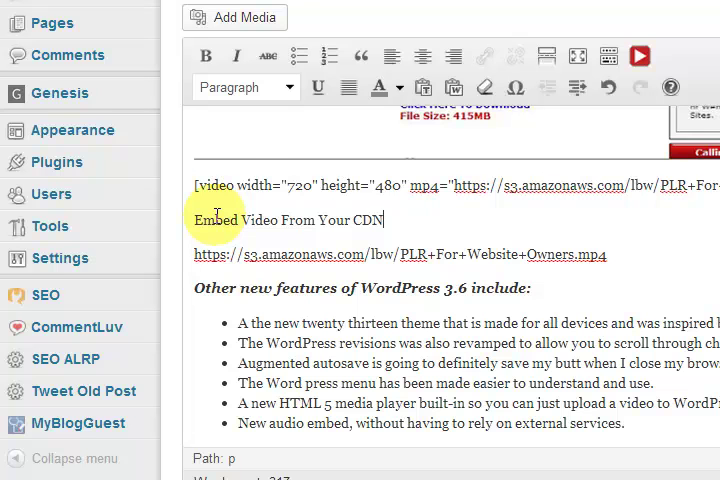
pyautogui.tripleClick(288, 220)
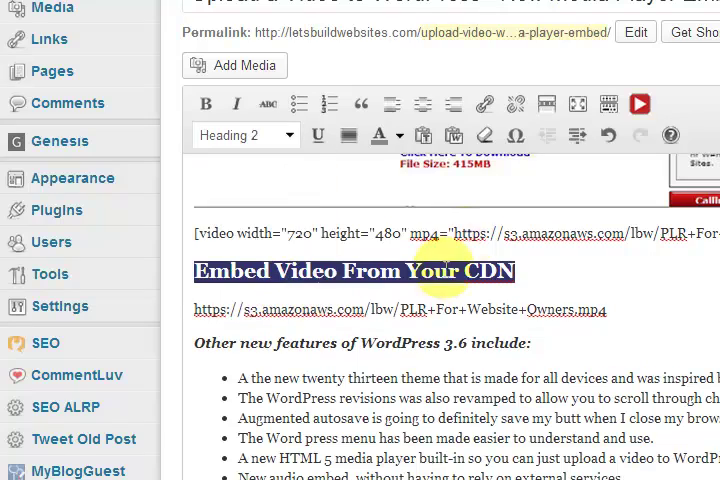
# Apply Heading 2 to the selected CDN line and return to the Publish box.
pyautogui.hscroll(3)
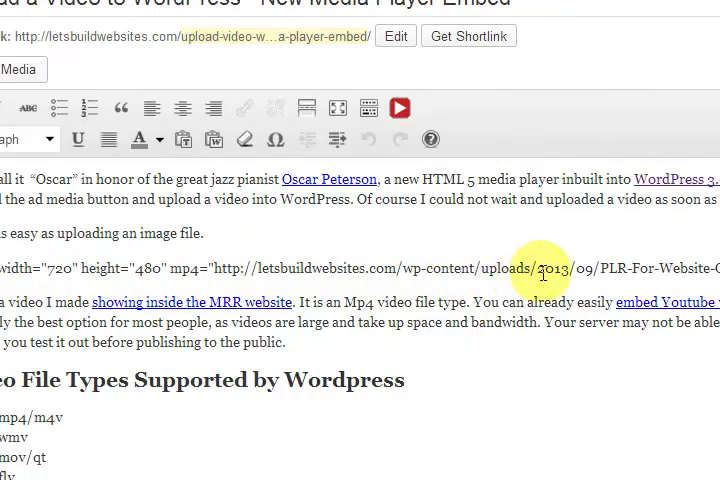
pyautogui.scroll(-3)
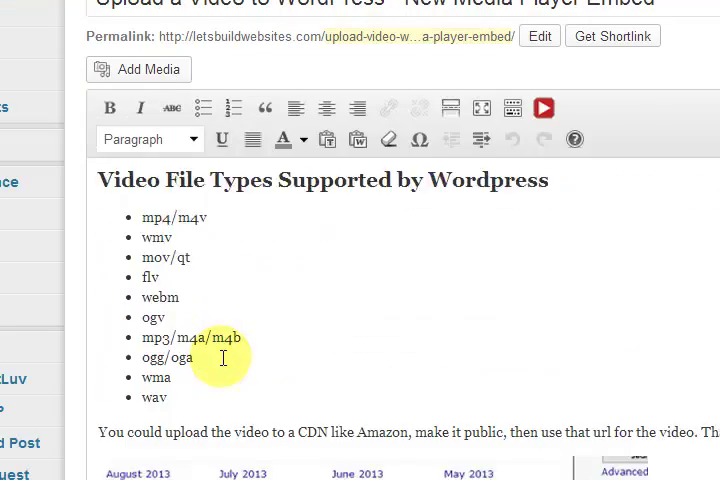
pyautogui.scroll(-3)
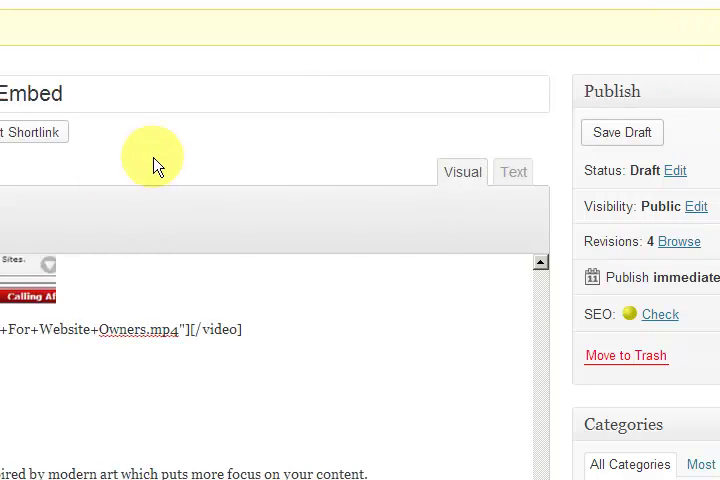
# Preview the draft post on the site and scroll through the embedded video players.
pyautogui.click(204, 44)
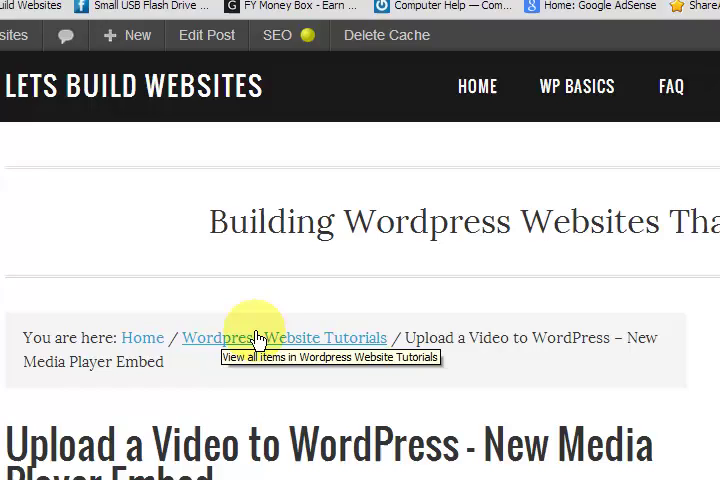
pyautogui.scroll(-3)
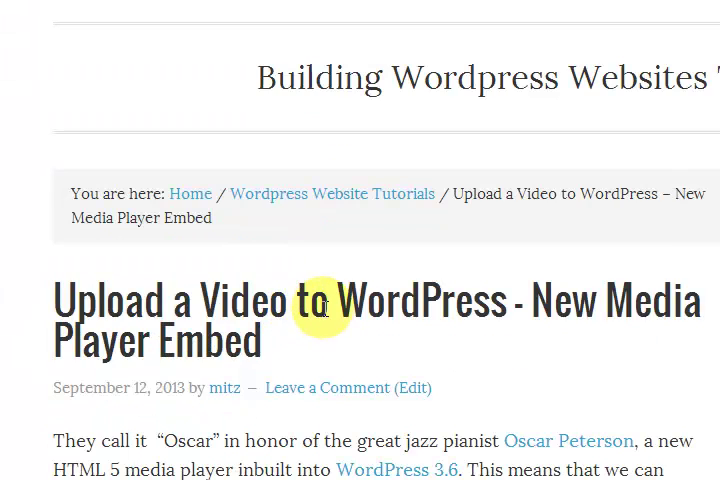
pyautogui.scroll(-3)
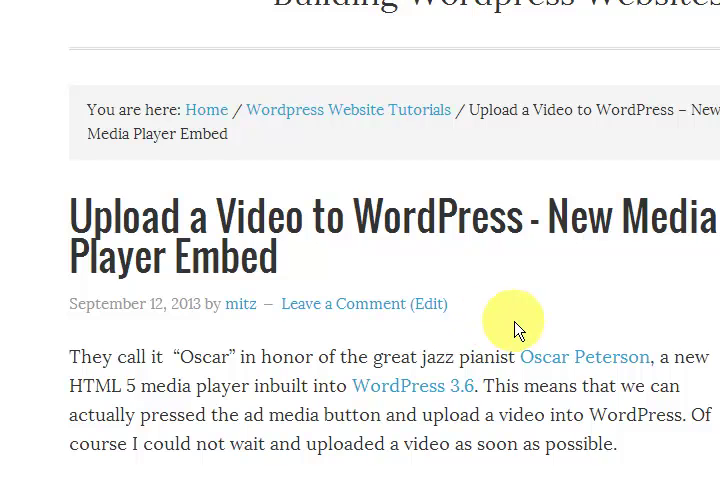
pyautogui.scroll(-3)
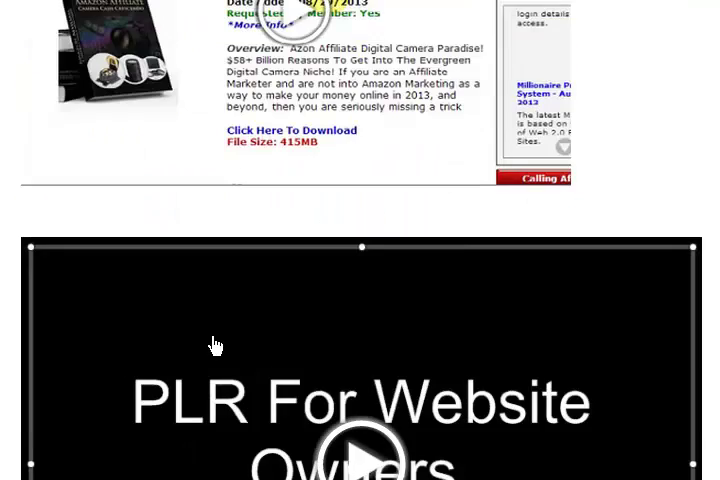
pyautogui.scroll(-3)
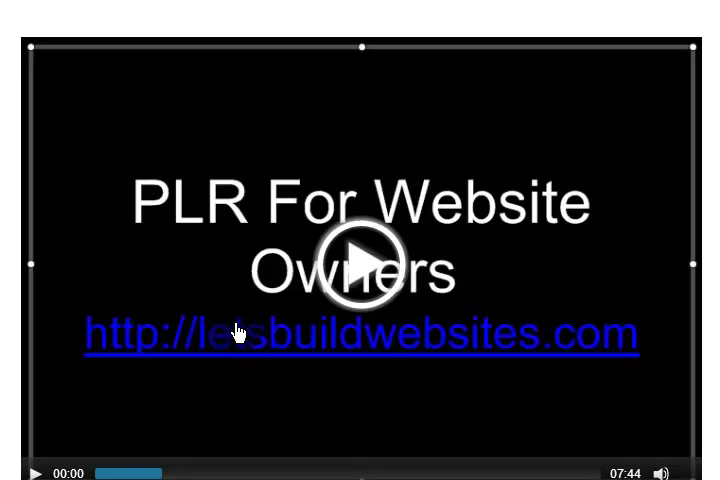
pyautogui.scroll(-3)
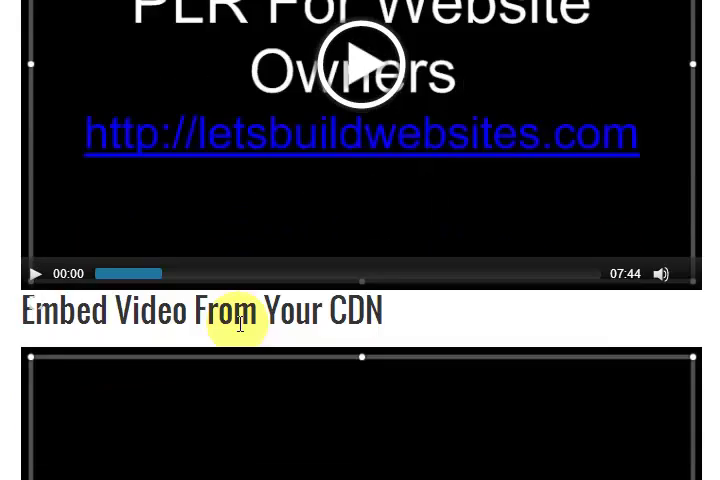
pyautogui.scroll(-3)
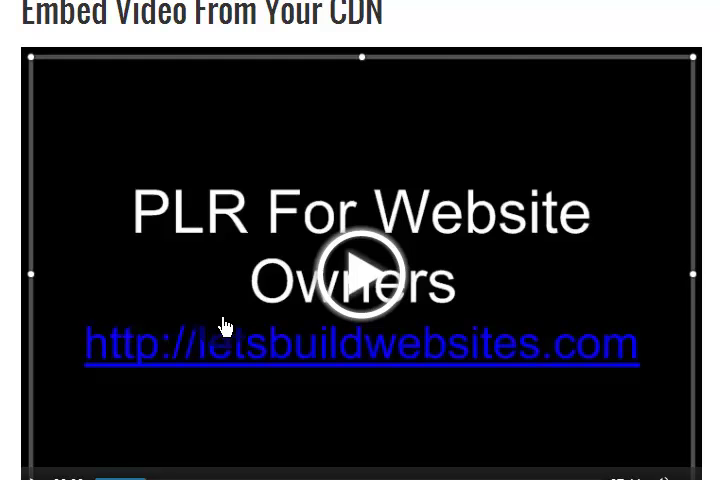
pyautogui.scroll(-3)
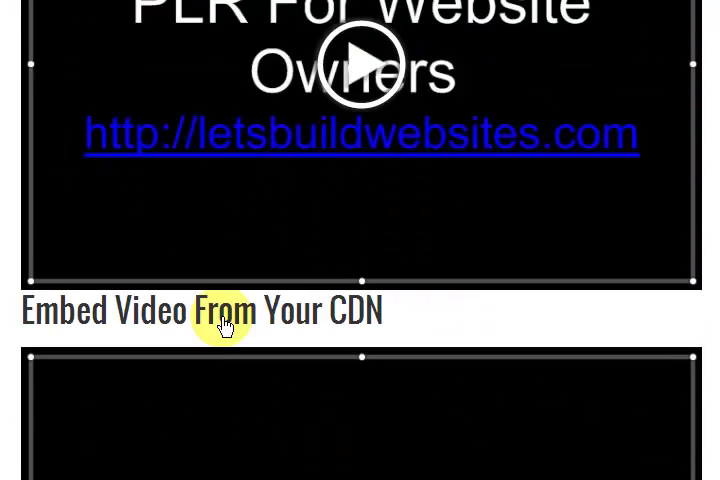
pyautogui.scroll(-3)
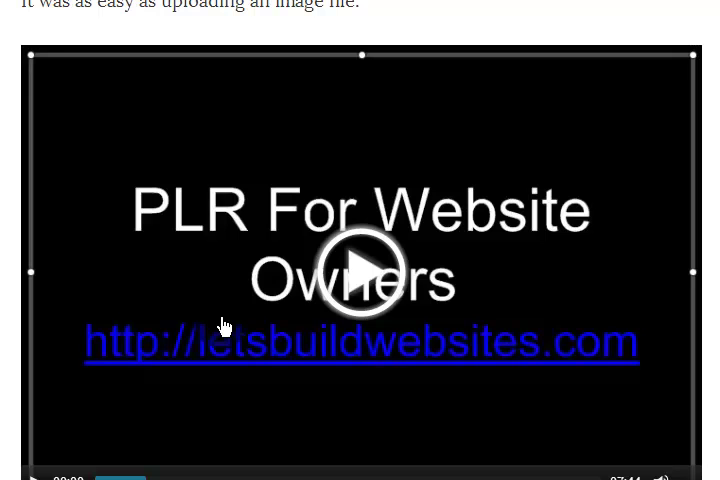
pyautogui.scroll(-3)
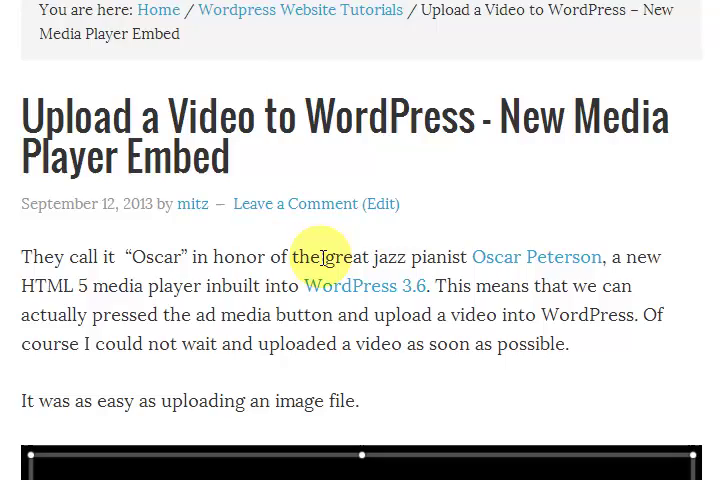
pyautogui.scroll(-3)
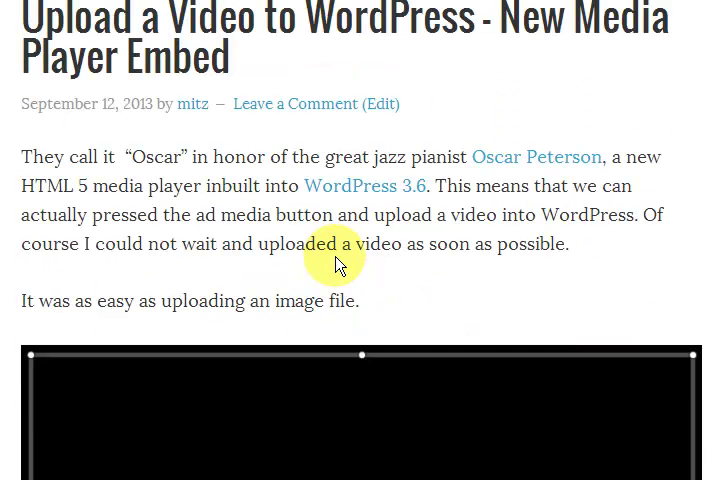
pyautogui.scroll(-3)
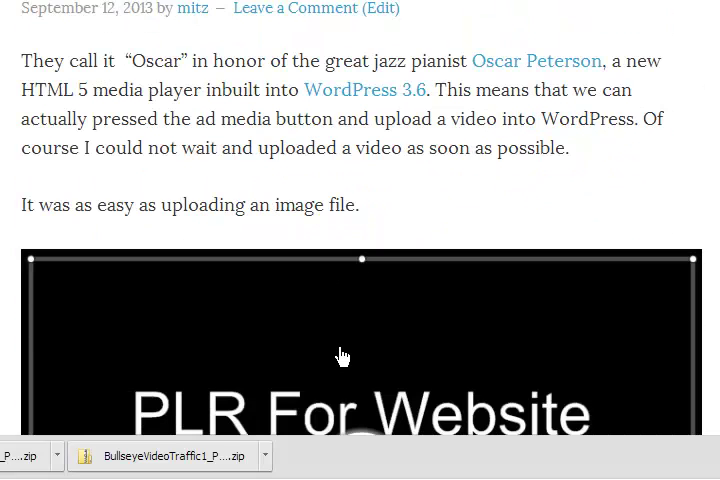
pyautogui.scroll(-3)
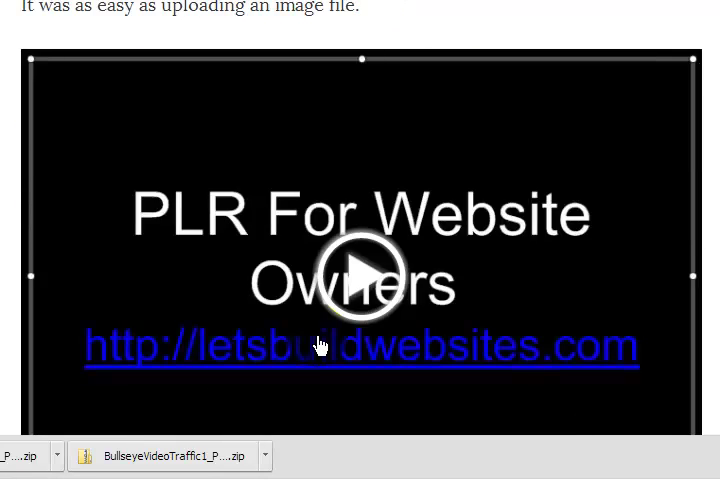